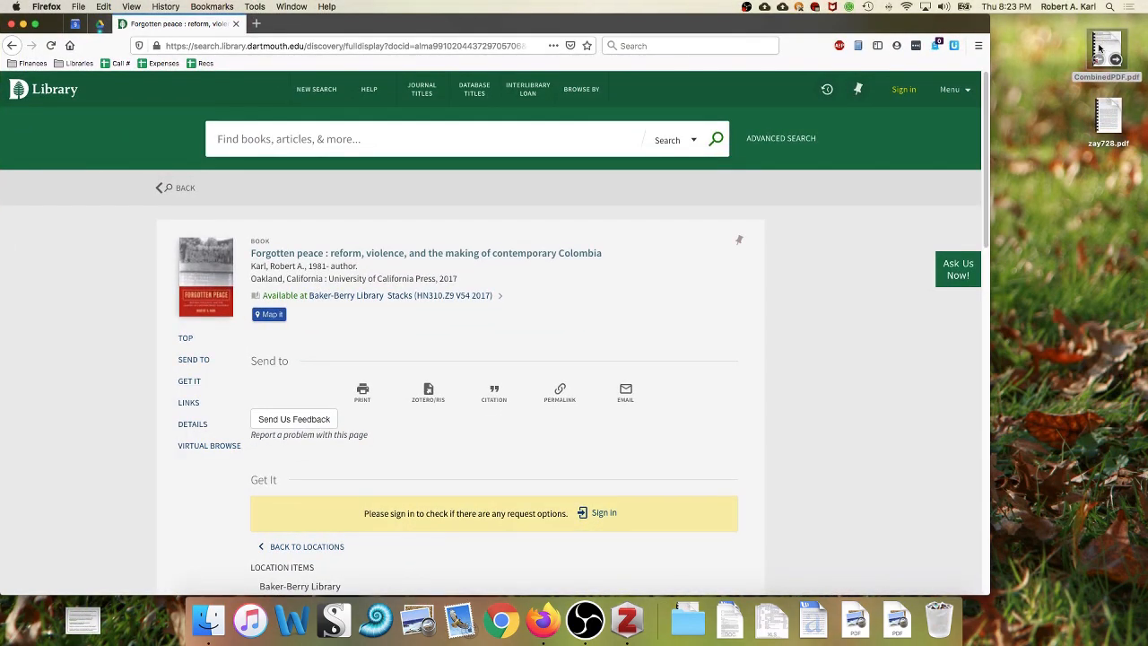
Step: Save the Forgotten peace catalog record from Firefox into the Zotero library
{"action": "left_click", "coordinate": [626, 619]}
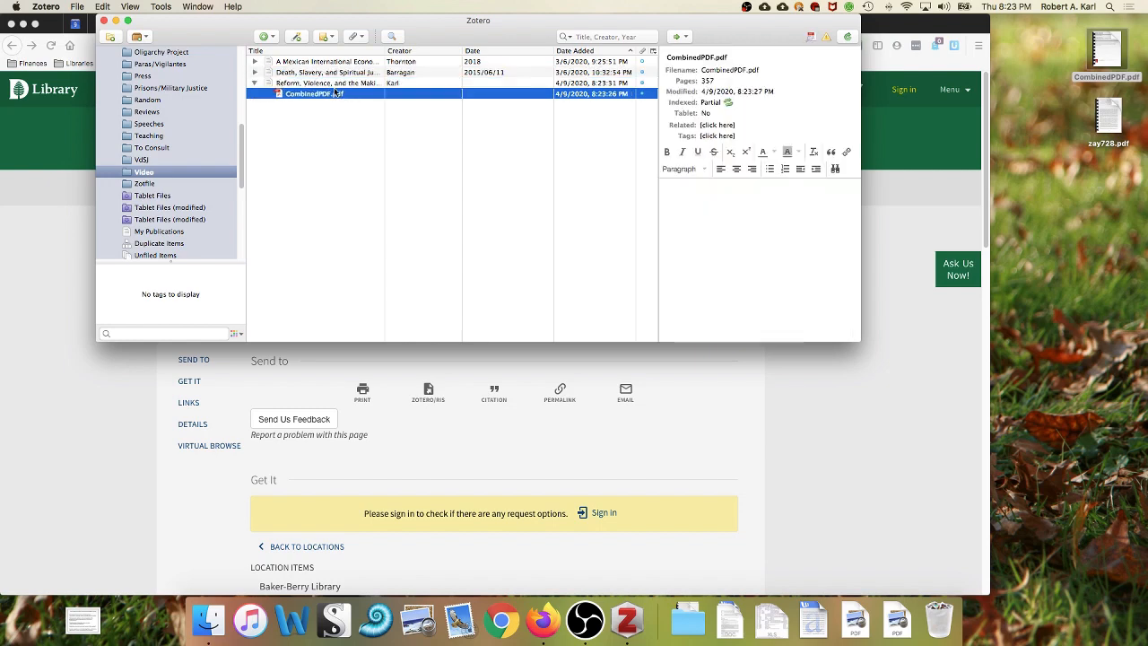
{"action": "left_click", "coordinate": [326, 82]}
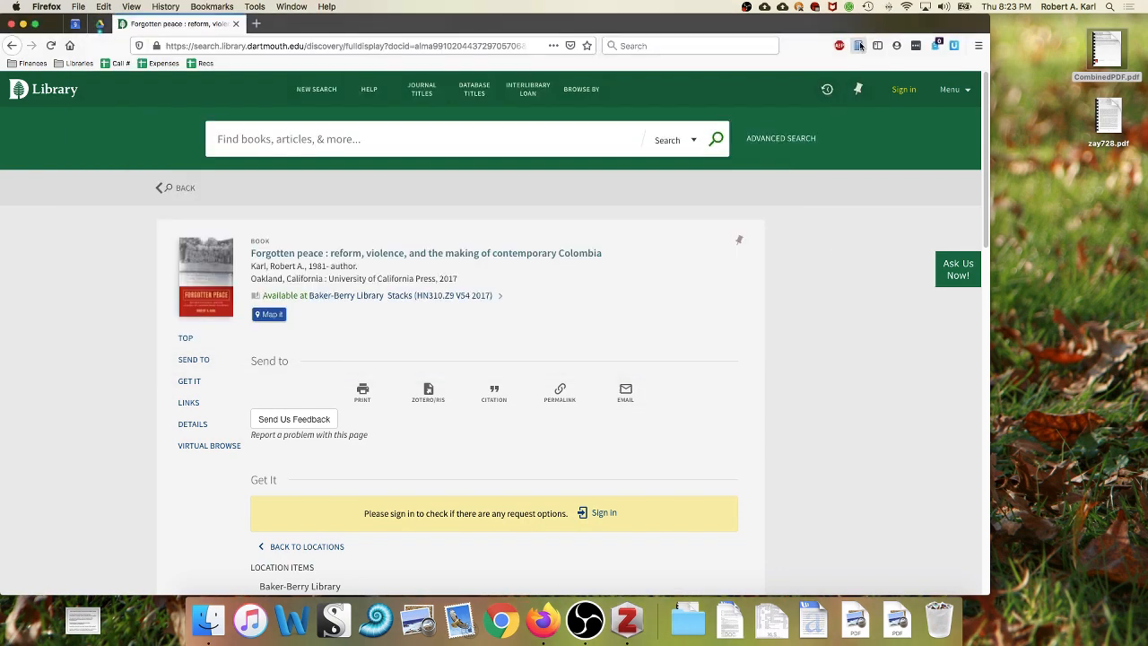
{"action": "left_click", "coordinate": [626, 618]}
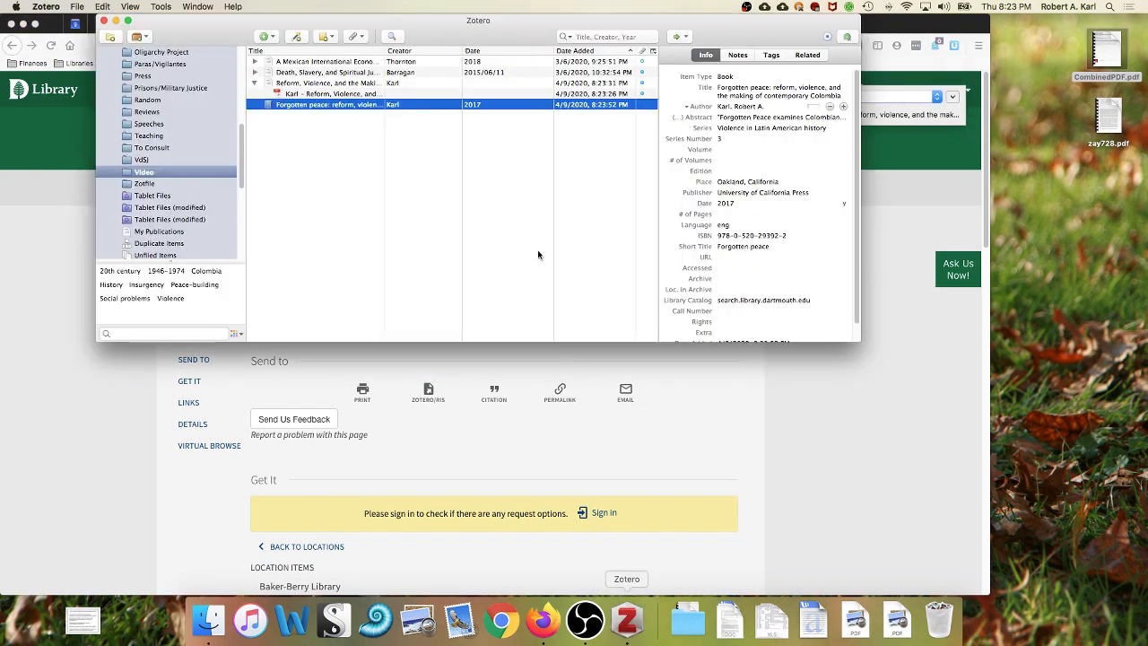
{"action": "mouse_move", "coordinate": [349, 151]}
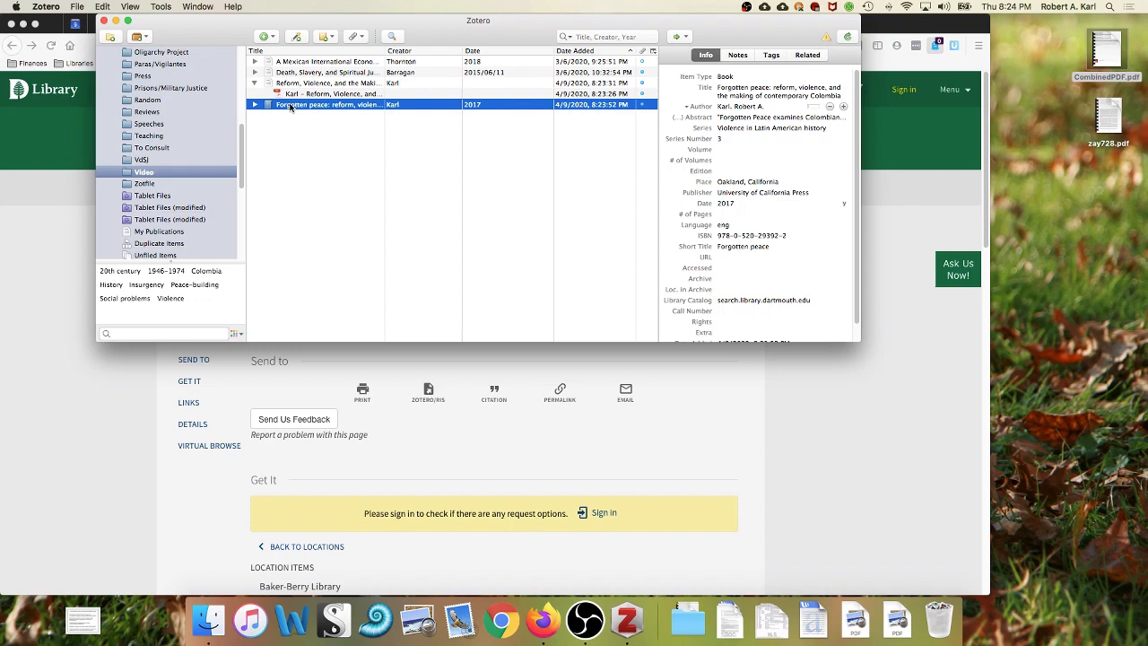
Step: Select the new Forgotten peace book record and its attached, renamed PDF
{"action": "left_click", "coordinate": [255, 104]}
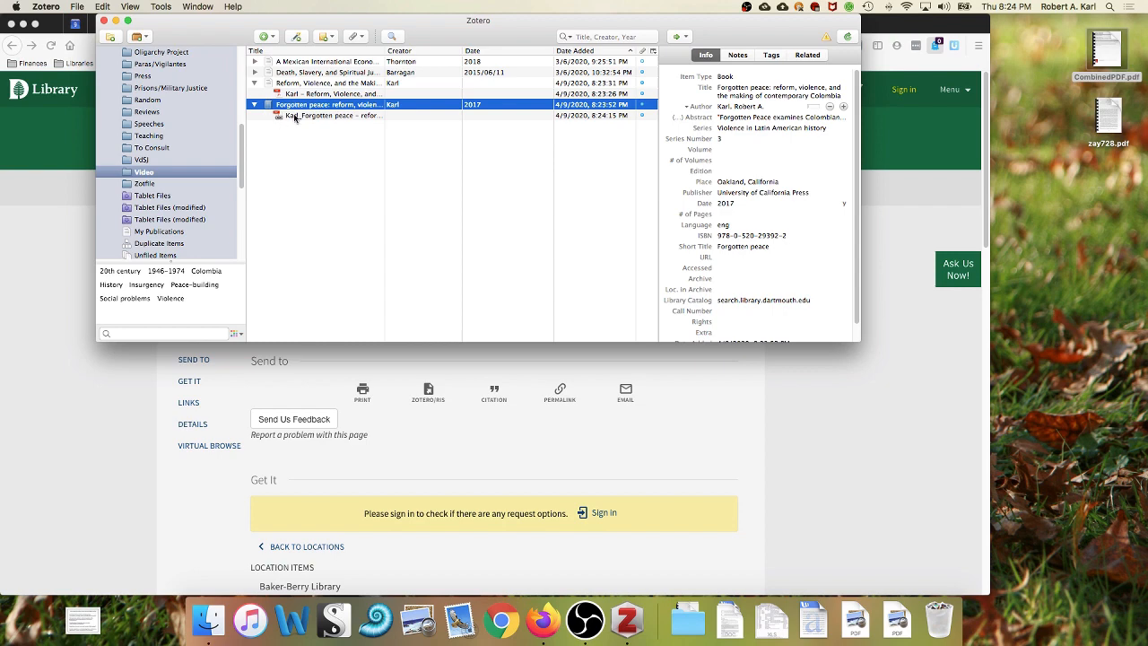
{"action": "left_click", "coordinate": [340, 115]}
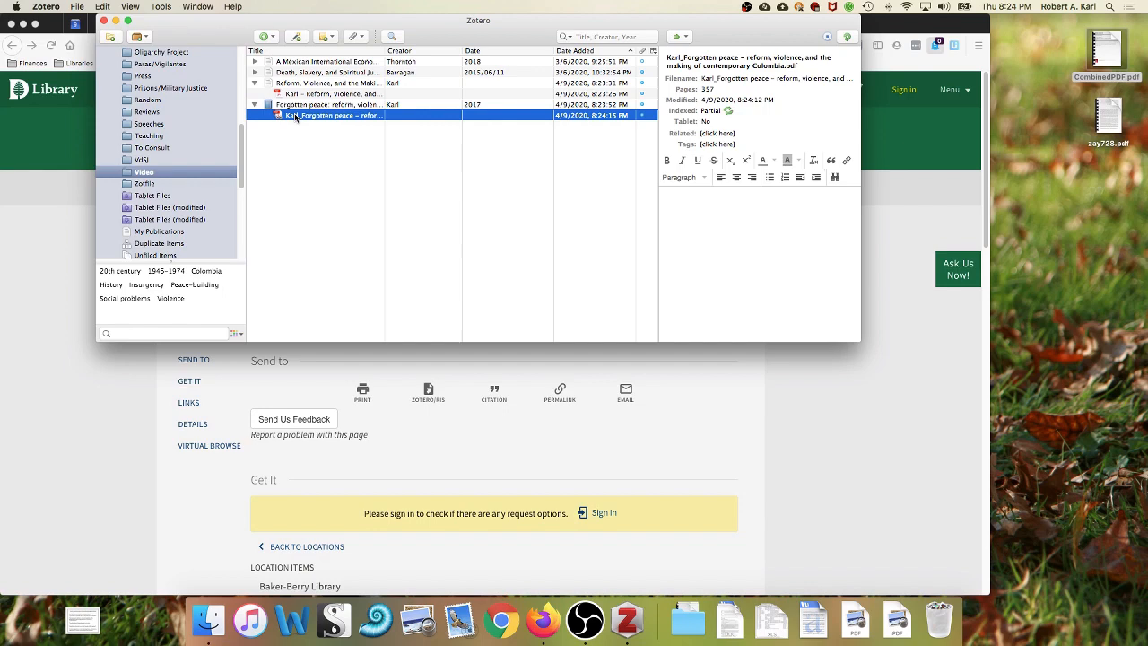
Step: Reveal the book's renamed PDF file in the Readings folder via Show File
{"action": "right_click", "coordinate": [341, 115]}
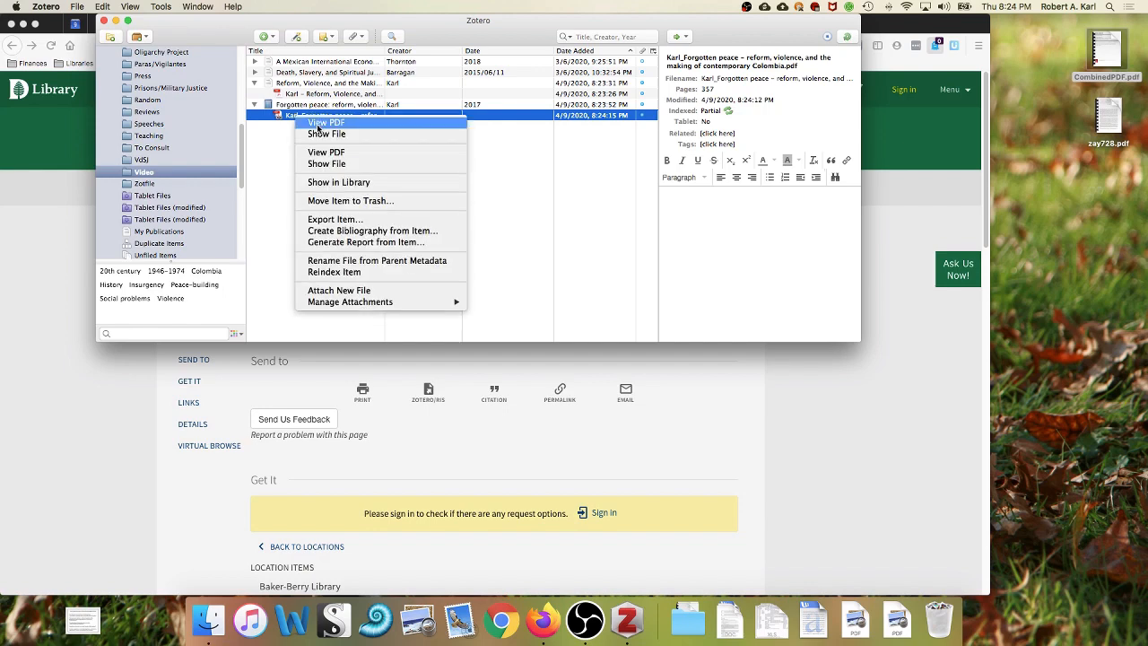
{"action": "left_click", "coordinate": [327, 163]}
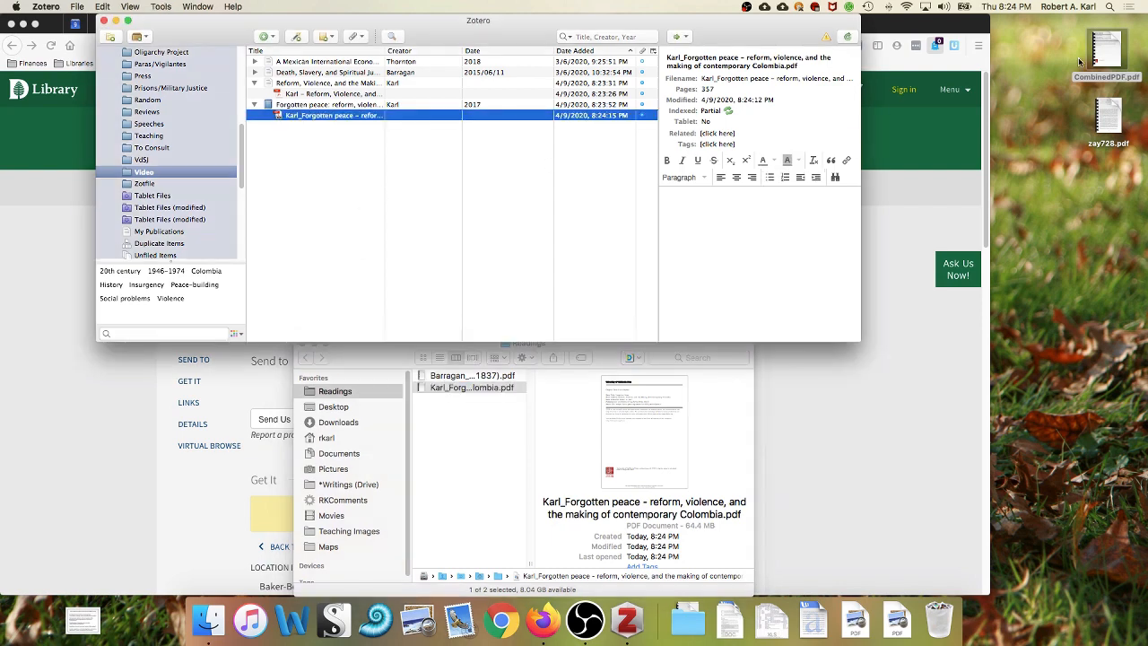
{"action": "left_click", "coordinate": [1108, 116]}
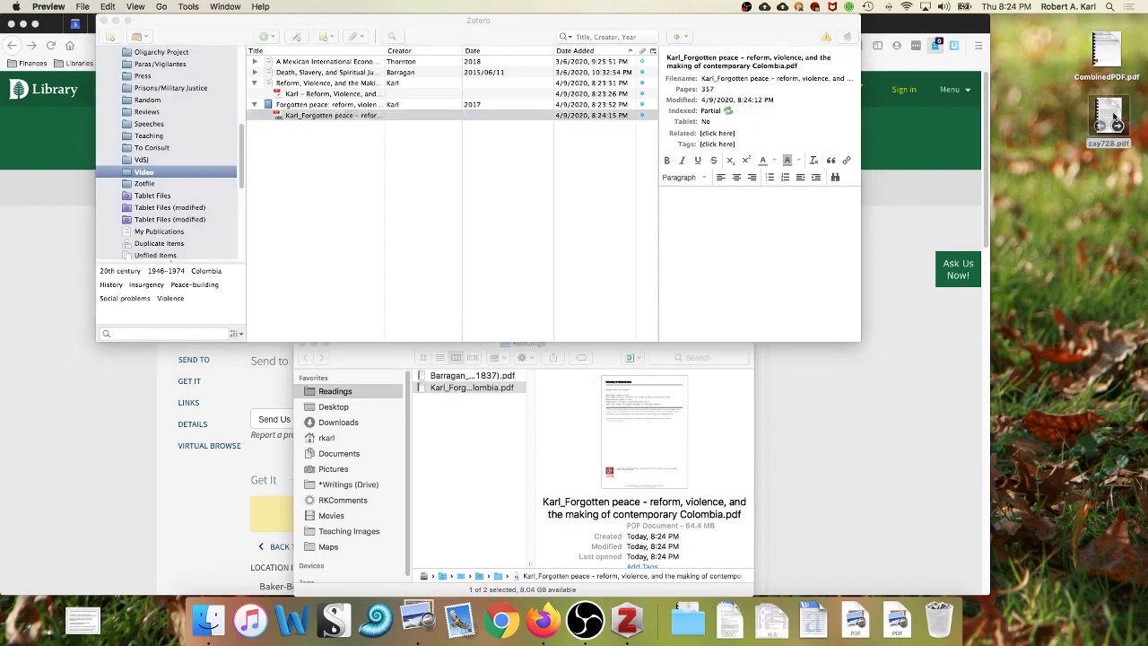
Step: Save Allman's 2018 article The Fate of All of Us with its PDF and select its attachment
{"action": "double_click", "coordinate": [1108, 117]}
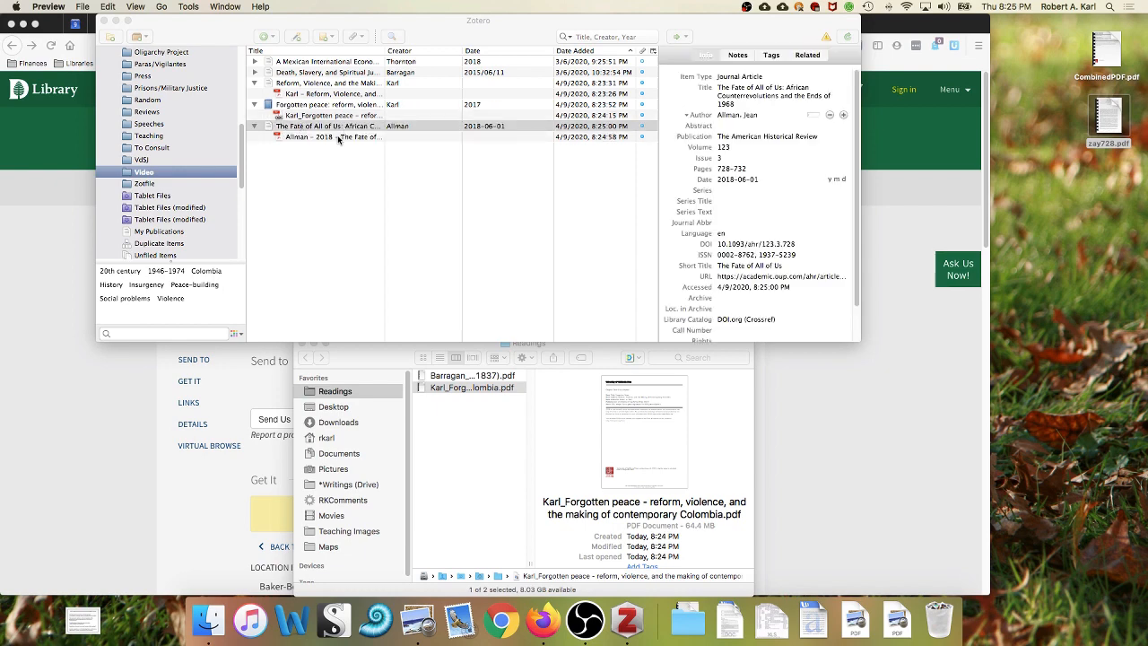
{"action": "left_click", "coordinate": [327, 125]}
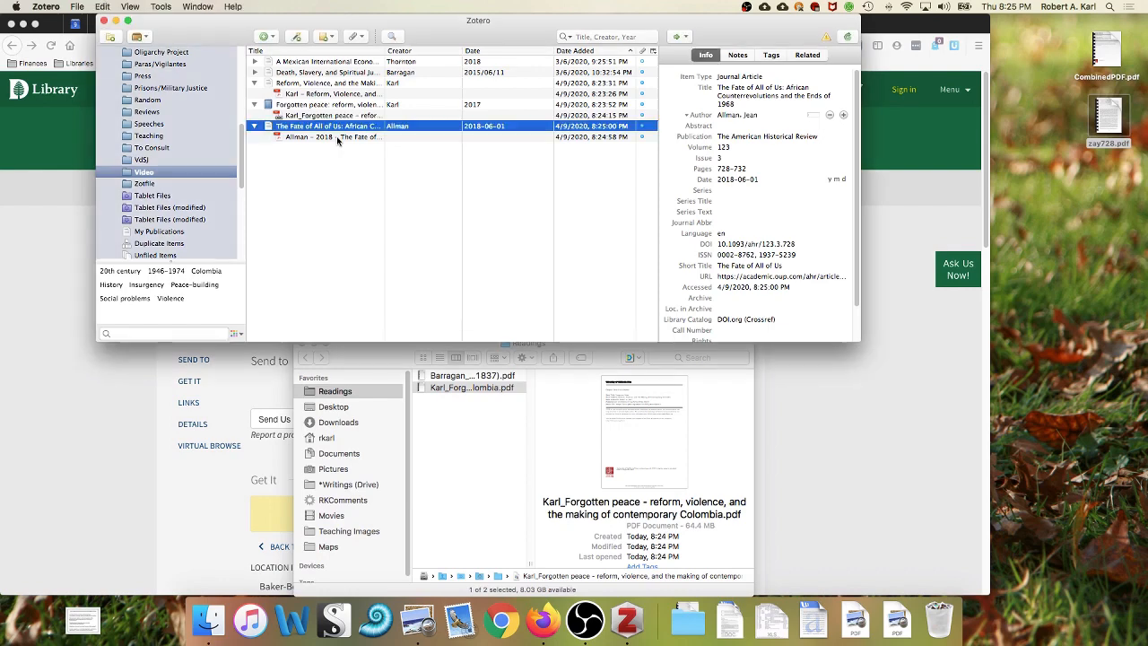
{"action": "right_click", "coordinate": [326, 137]}
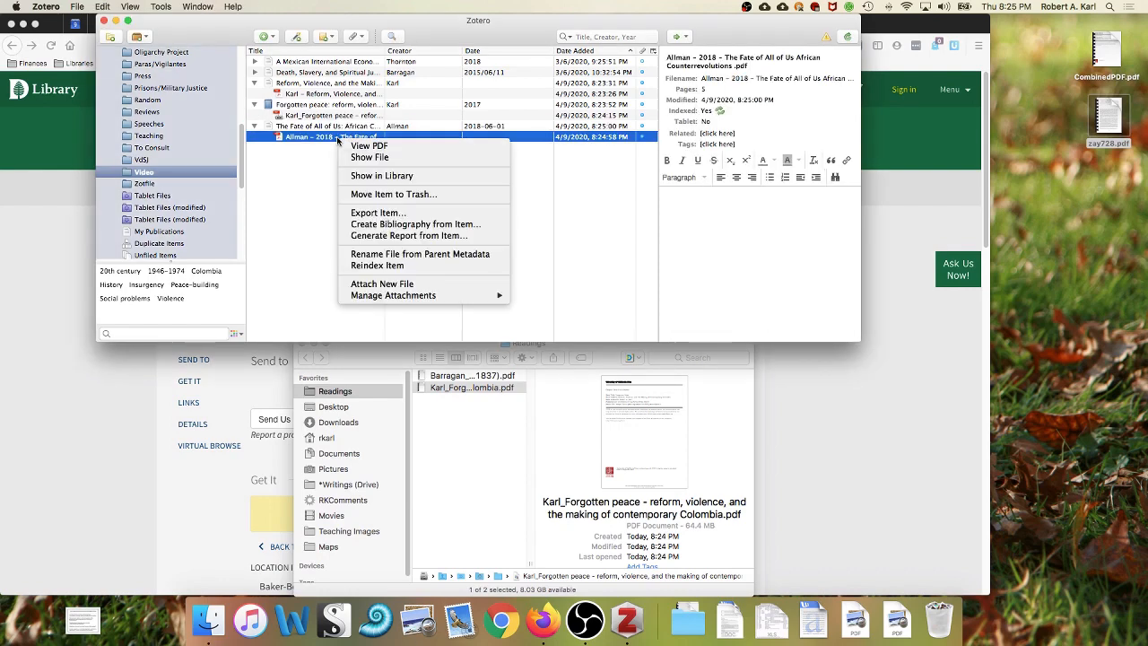
{"action": "left_click", "coordinate": [369, 158]}
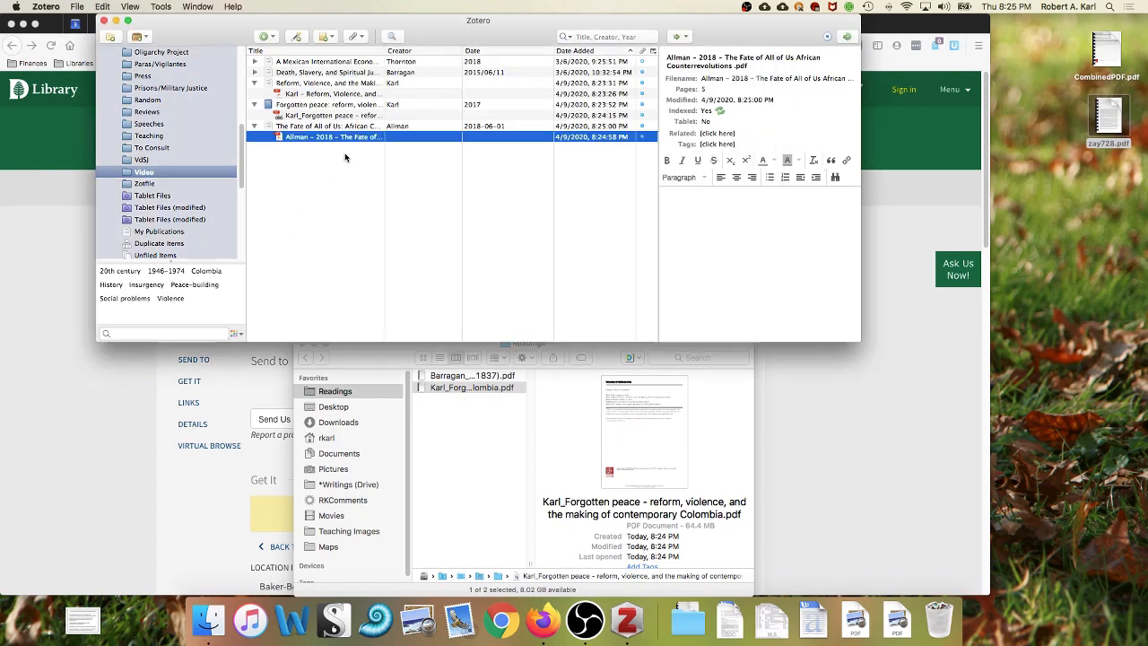
{"action": "mouse_move", "coordinate": [337, 137]}
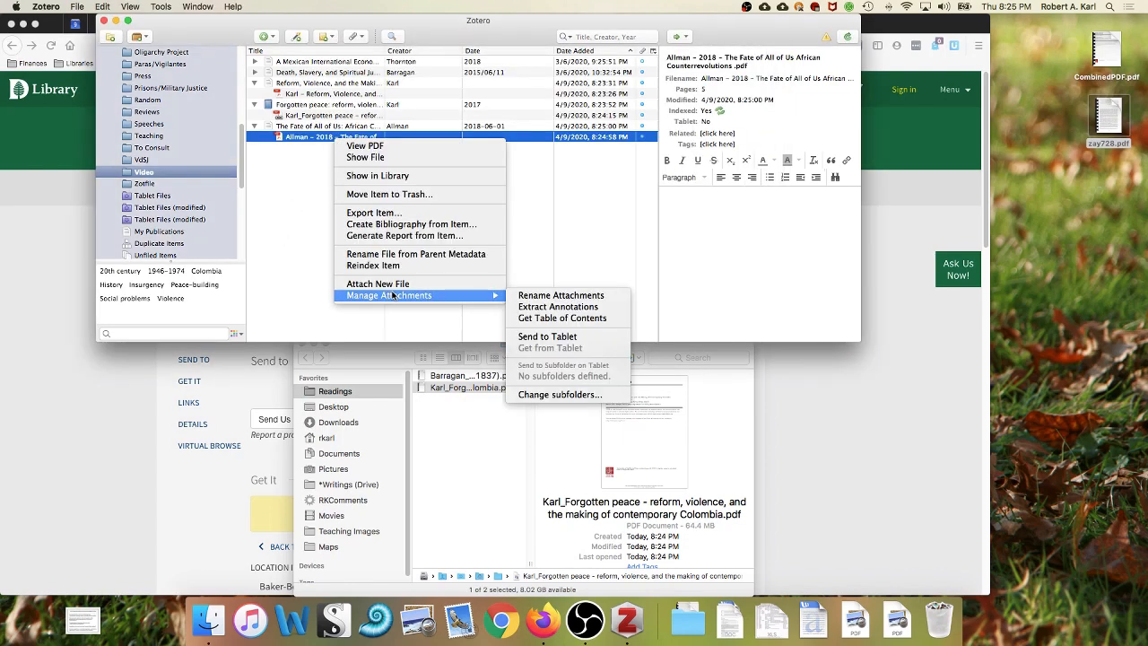
Step: Rename Allman's article PDF with ZotFile and check its author-and-title filename
{"action": "left_click", "coordinate": [559, 294]}
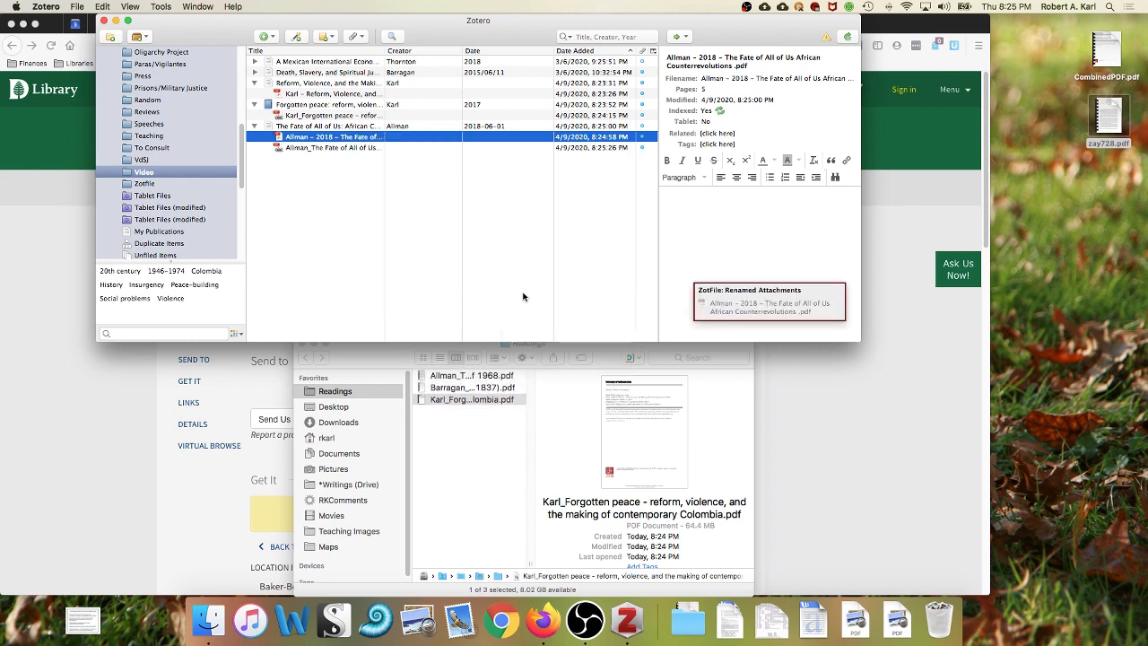
{"action": "left_click", "coordinate": [335, 136]}
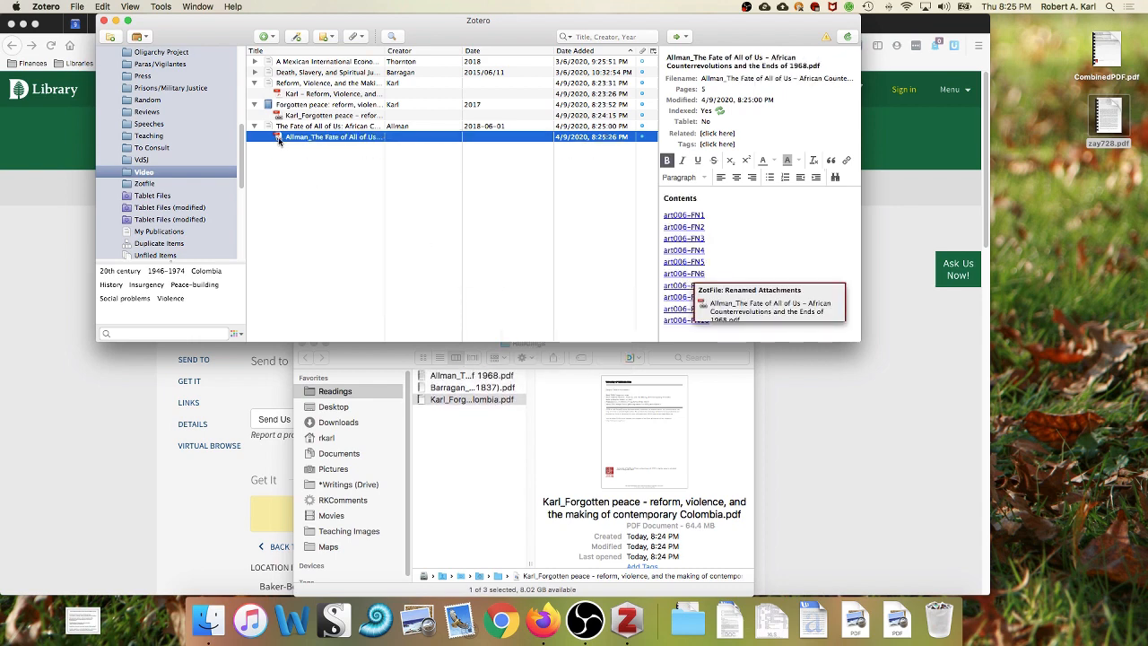